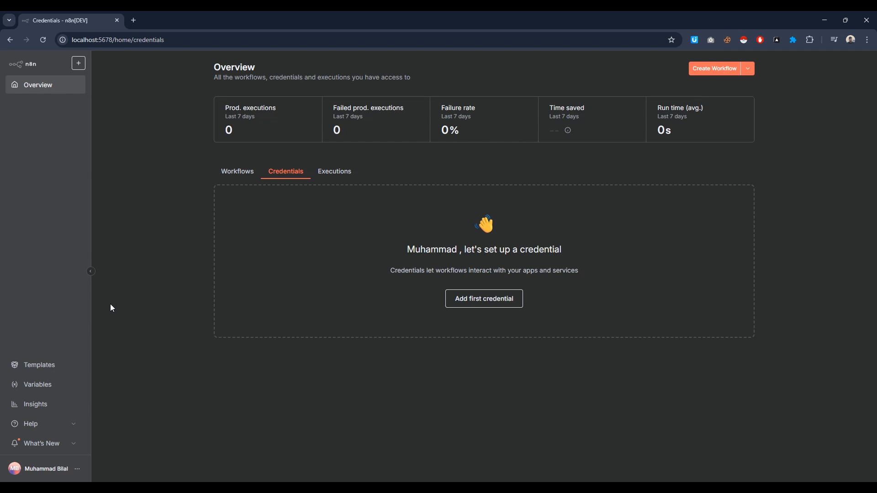
{"action": "mouse_move", "coordinate": [44, 109]}
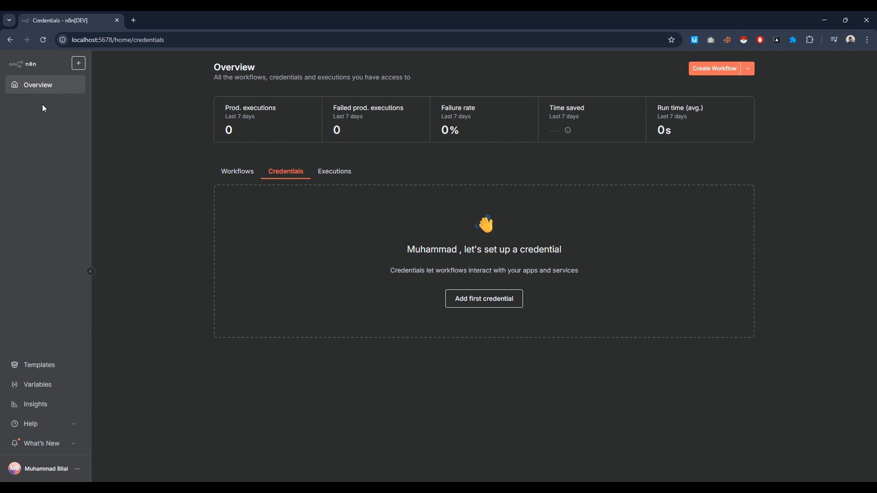
Step: Go to the Workflows overview and bring up the create-new menu
{"action": "left_click", "coordinate": [238, 172]}
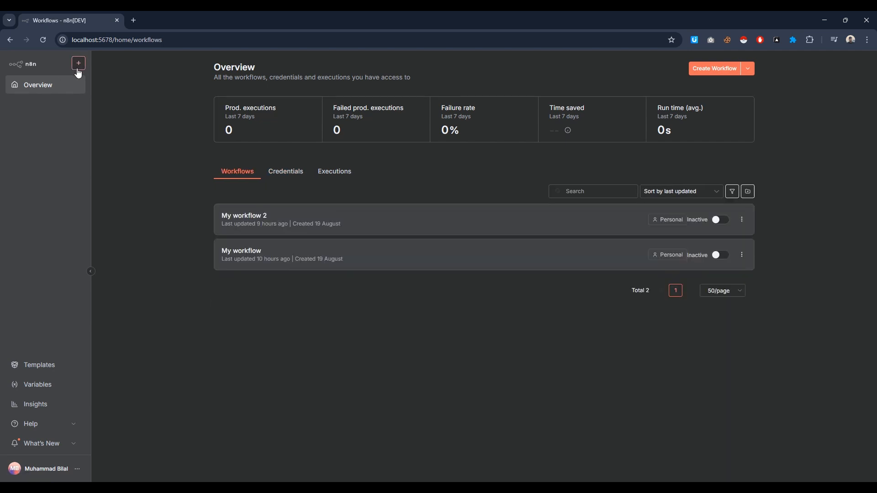
{"action": "left_click", "coordinate": [79, 63]}
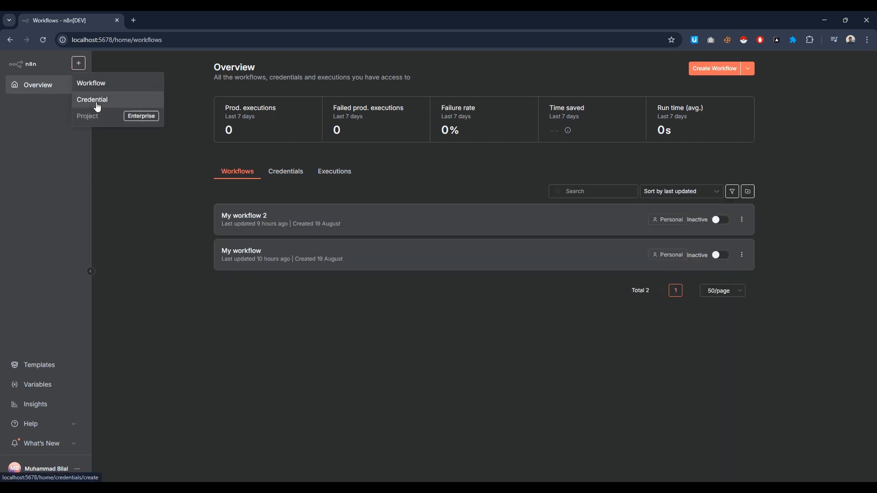
Step: Create a new credential, searching 'service account' and choosing Google Service Account API
{"action": "left_click", "coordinate": [91, 99]}
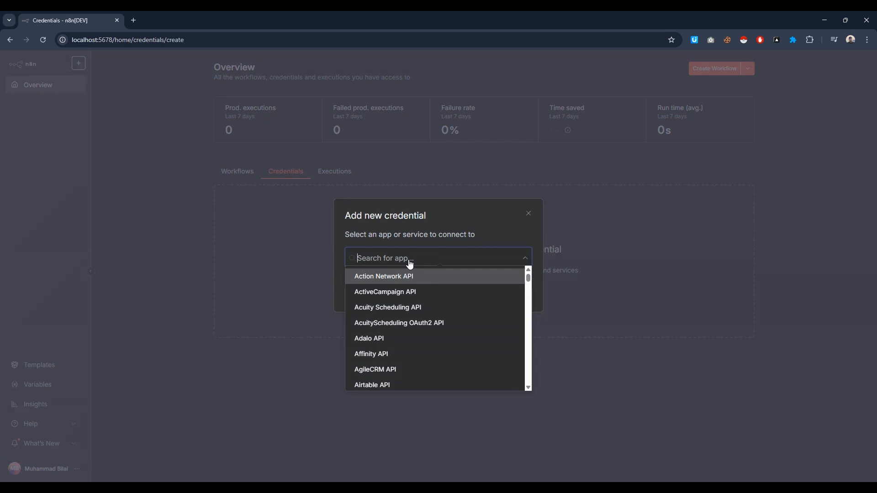
{"action": "type", "text": "service a"}
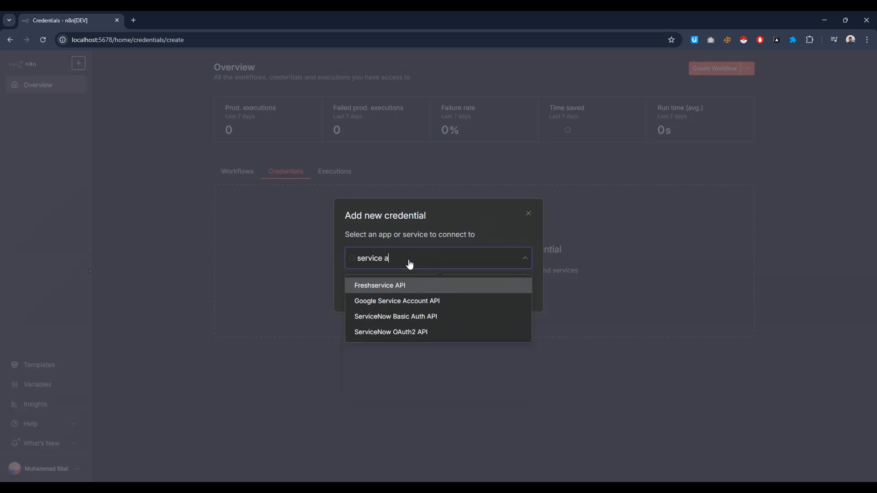
{"action": "type", "text": "ccount"}
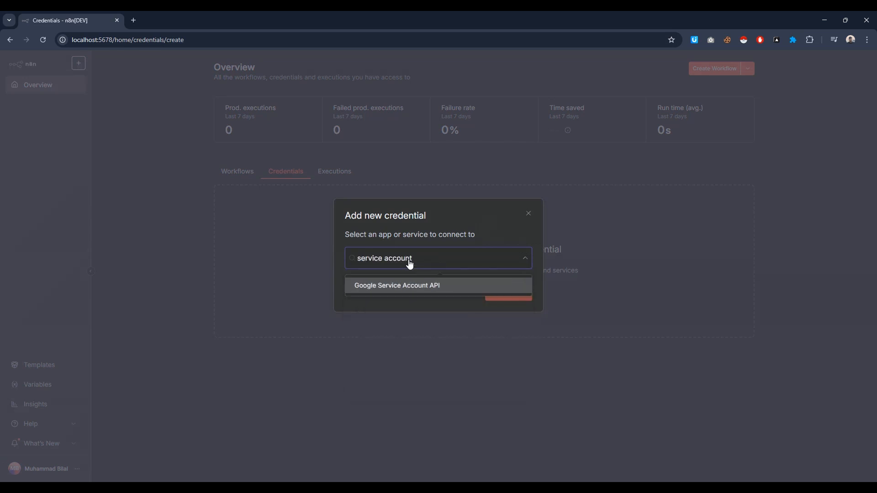
{"action": "left_click", "coordinate": [396, 285]}
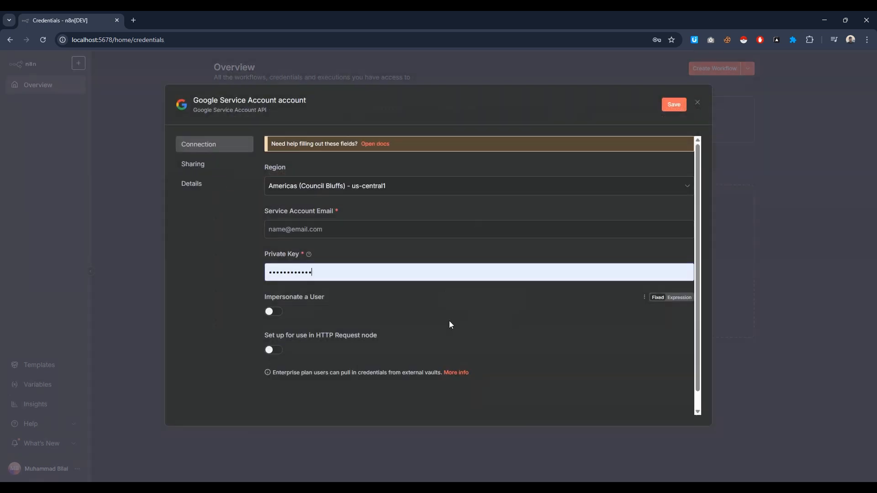
{"action": "mouse_move", "coordinate": [447, 325]}
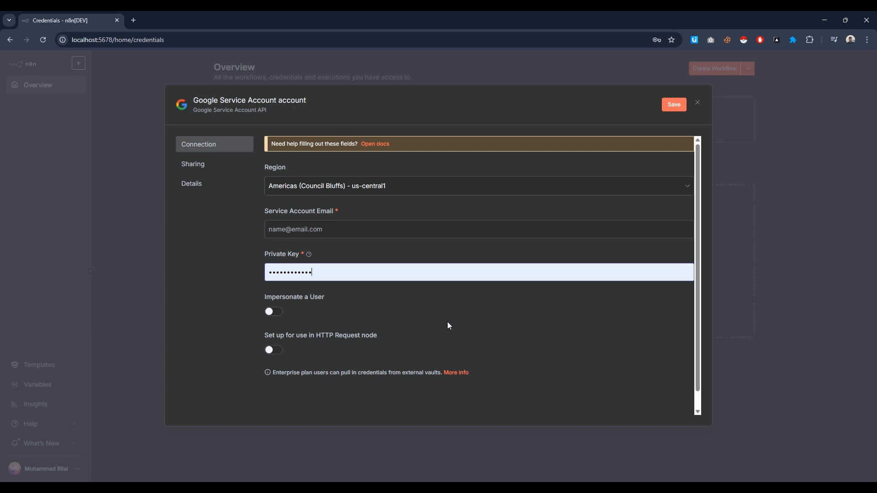
{"action": "mouse_move", "coordinate": [240, 238]}
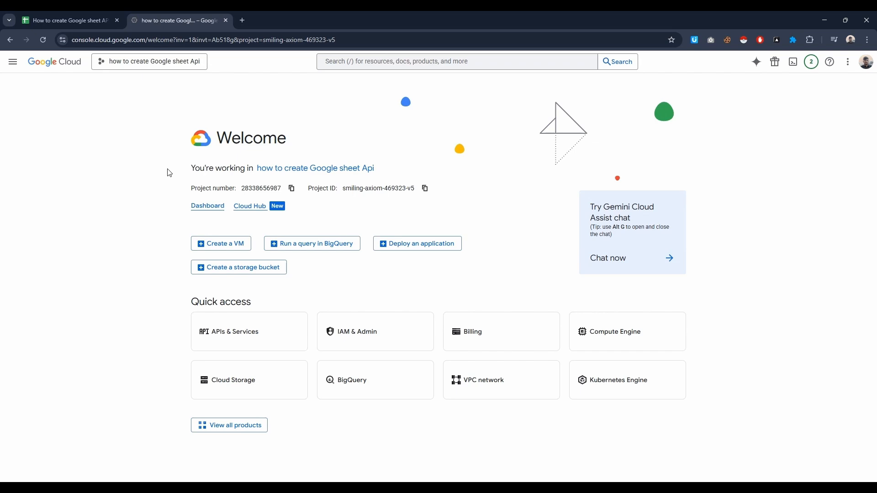
Step: From the project picker, create a new project named 'how to create Google sheet Api'
{"action": "left_click", "coordinate": [149, 61]}
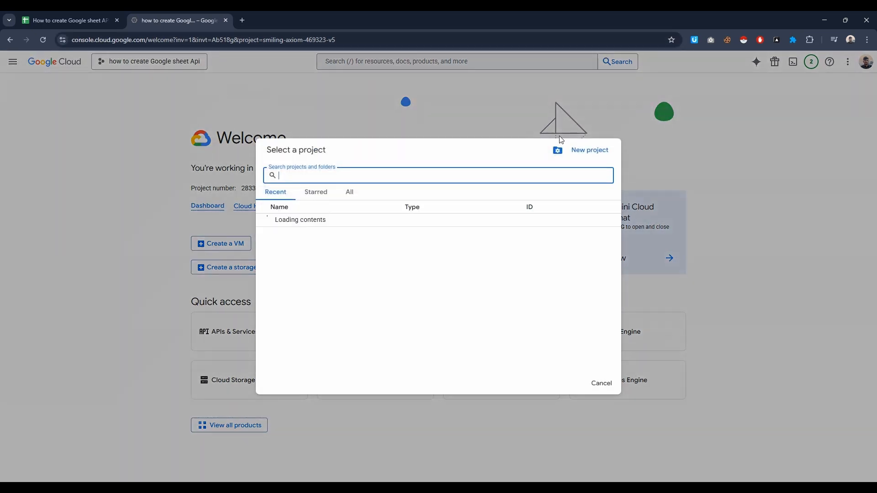
{"action": "left_click", "coordinate": [601, 383]}
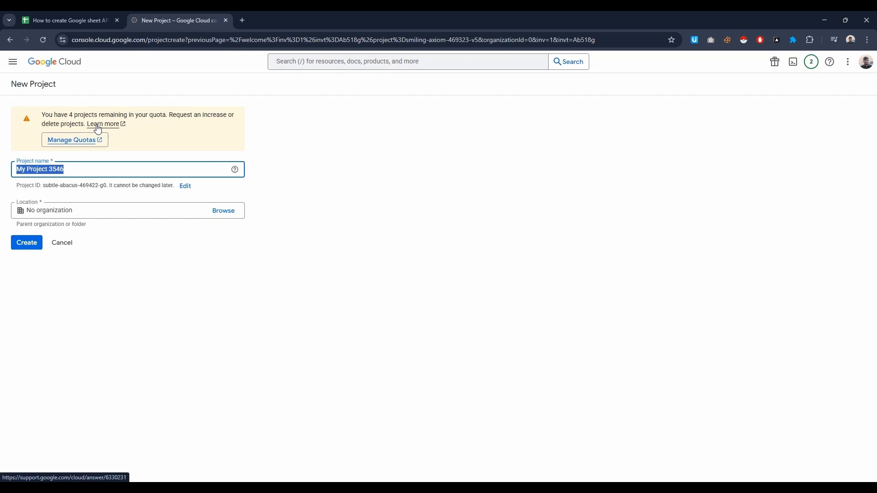
{"action": "type", "text": "how to c"}
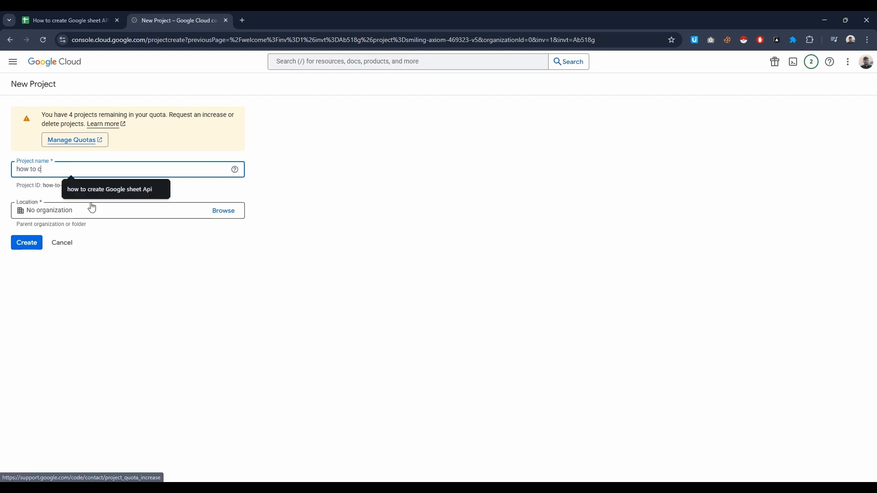
{"action": "left_click", "coordinate": [110, 189]}
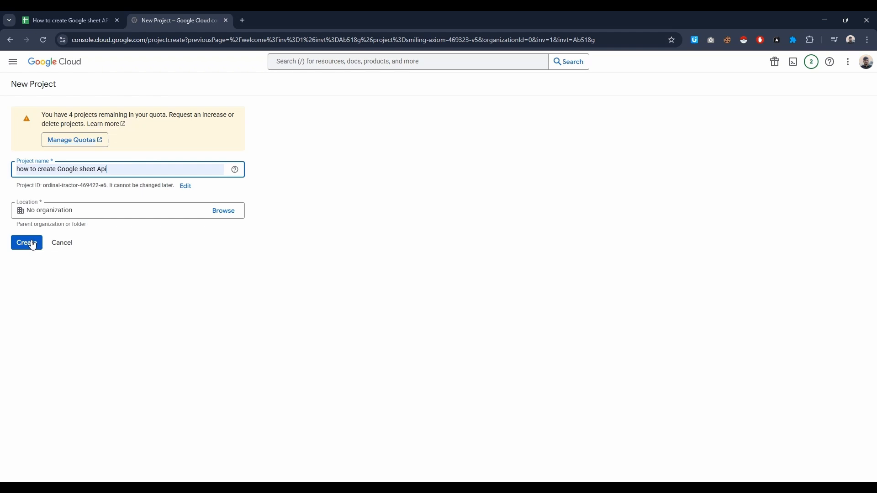
{"action": "left_click", "coordinate": [27, 242]}
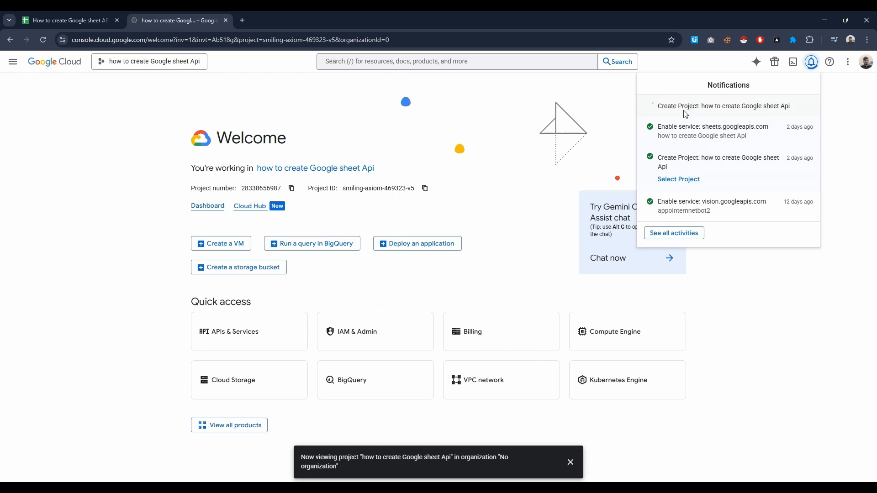
Step: Select the new project, find 'google sheet api' and enable the Google Sheets API
{"action": "left_click", "coordinate": [677, 179]}
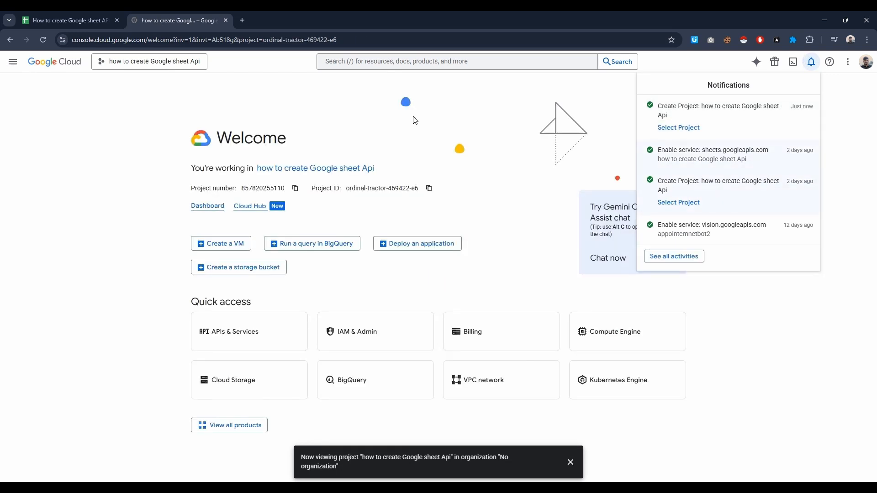
{"action": "left_click", "coordinate": [456, 62]}
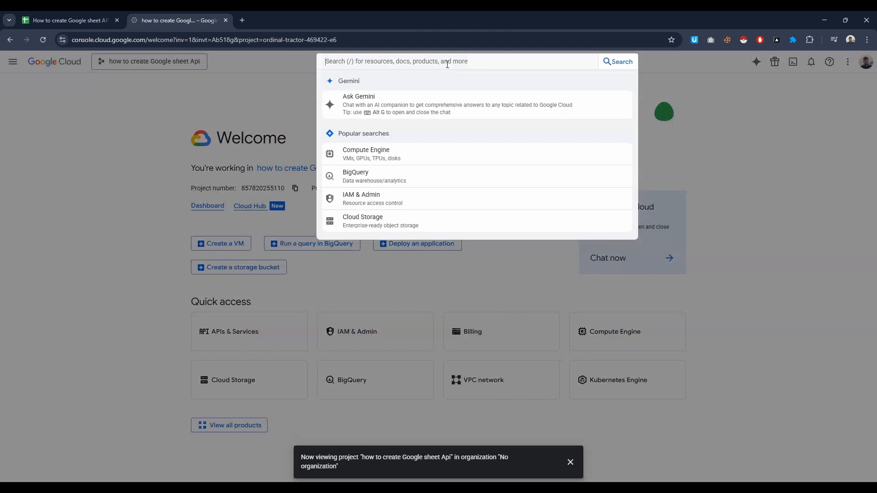
{"action": "type", "text": "google"}
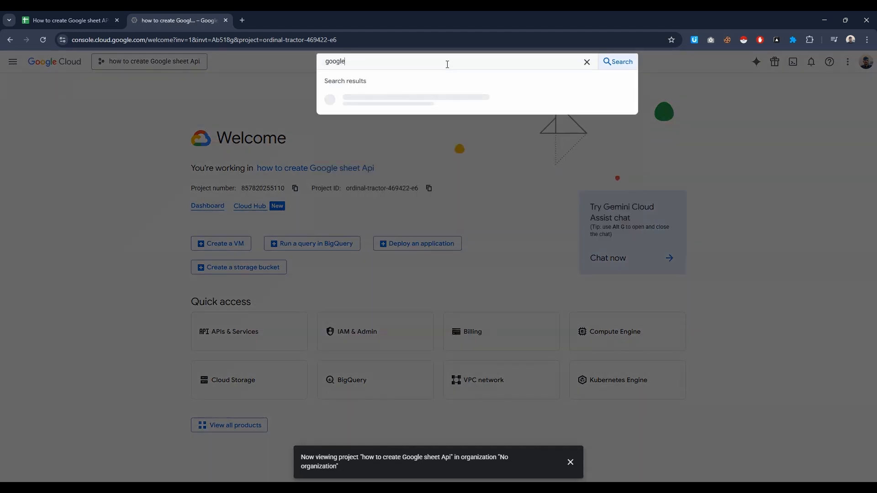
{"action": "type", "text": "sheet api"}
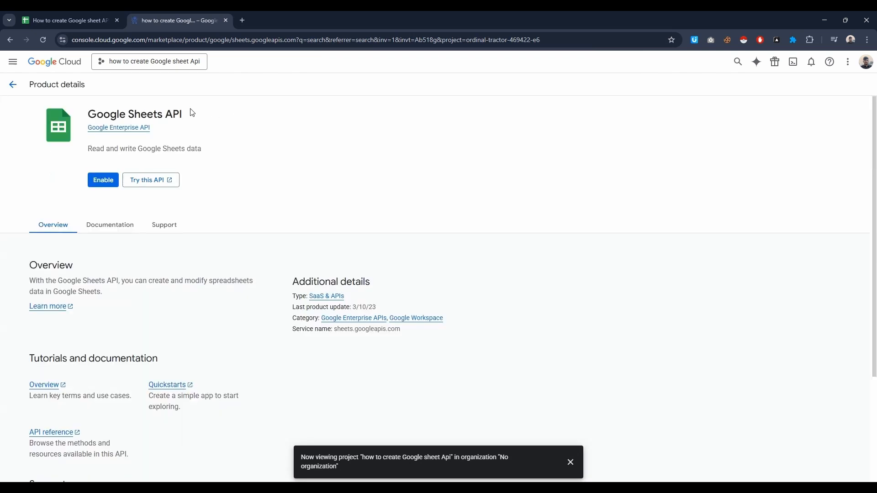
{"action": "left_click", "coordinate": [102, 180]}
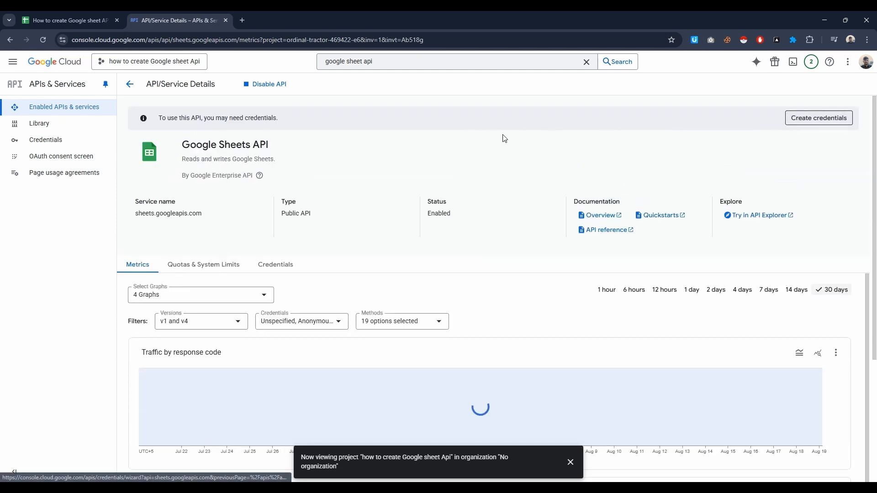
Step: Start Sheets API credentials for Application data, reaching the service account form
{"action": "left_click", "coordinate": [817, 118]}
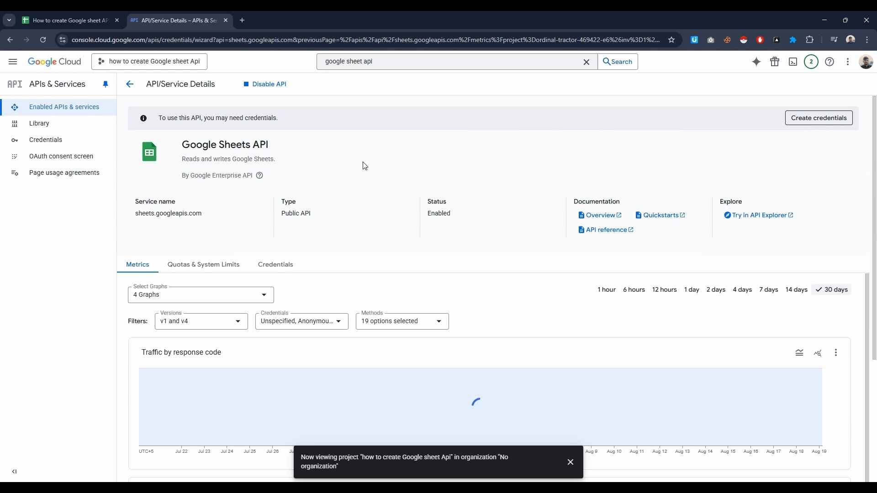
{"action": "left_click", "coordinate": [818, 118]}
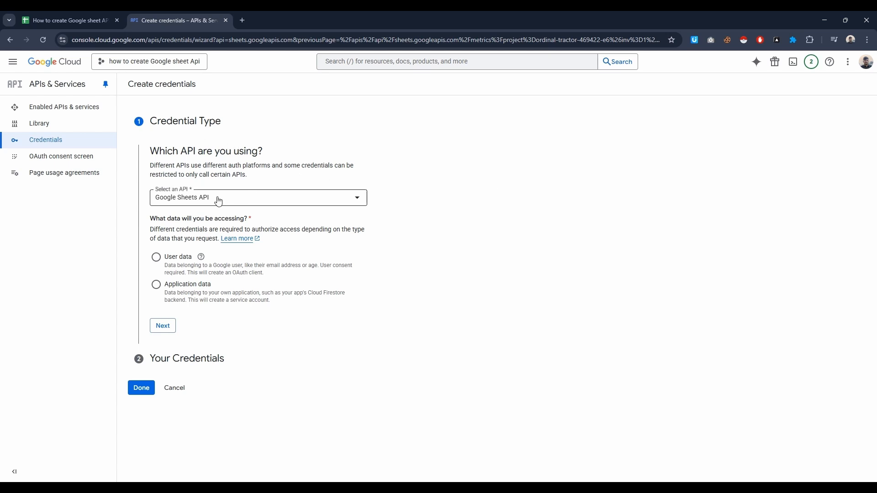
{"action": "left_click", "coordinate": [156, 284]}
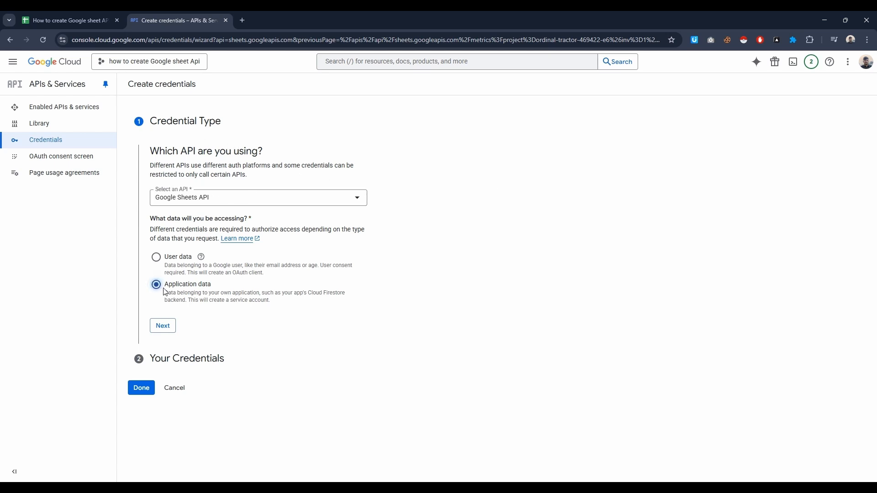
{"action": "left_click", "coordinate": [163, 325]}
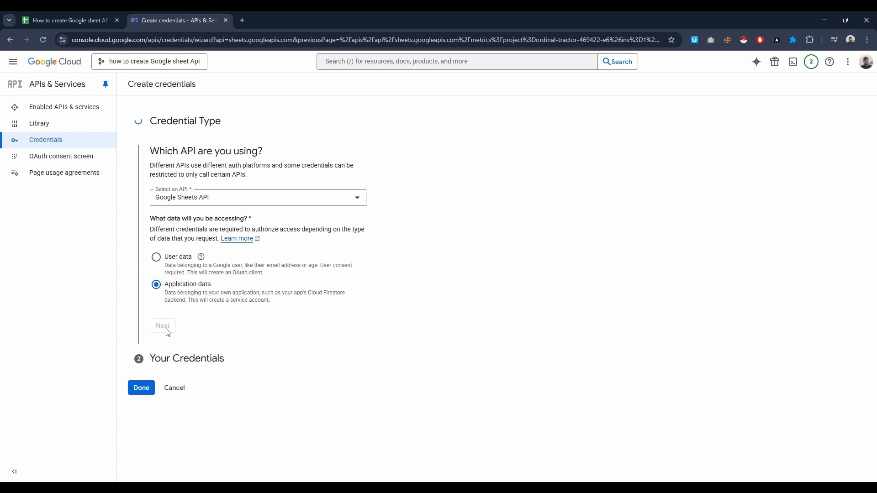
{"action": "left_click", "coordinate": [163, 326]}
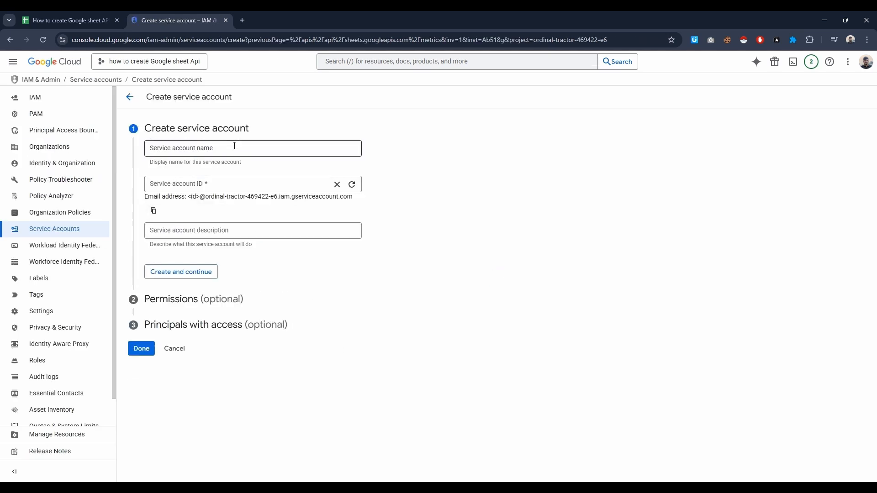
Step: Name the service account 'google sheet reader' and create it
{"action": "left_click", "coordinate": [252, 148]}
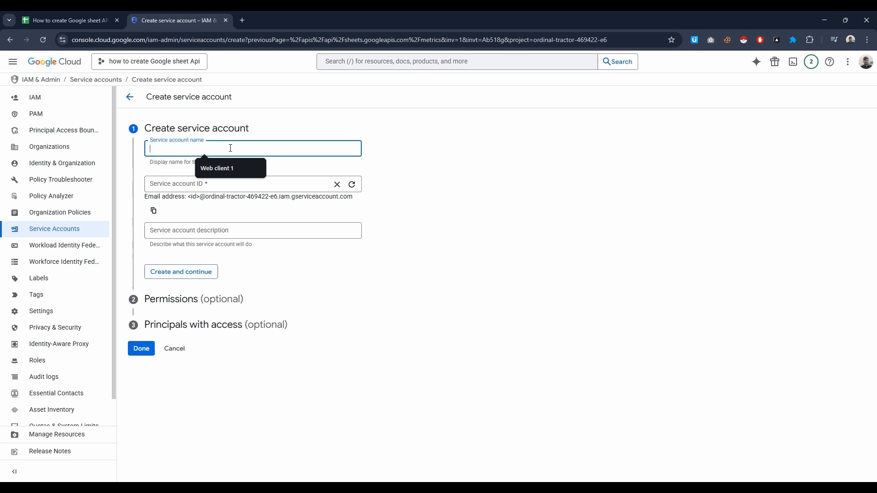
{"action": "type", "text": "g"}
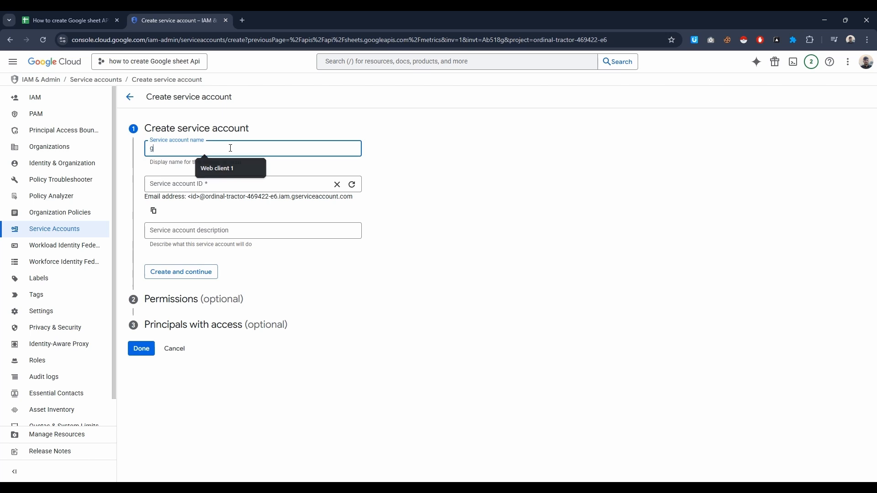
{"action": "type", "text": "google sheet reader"}
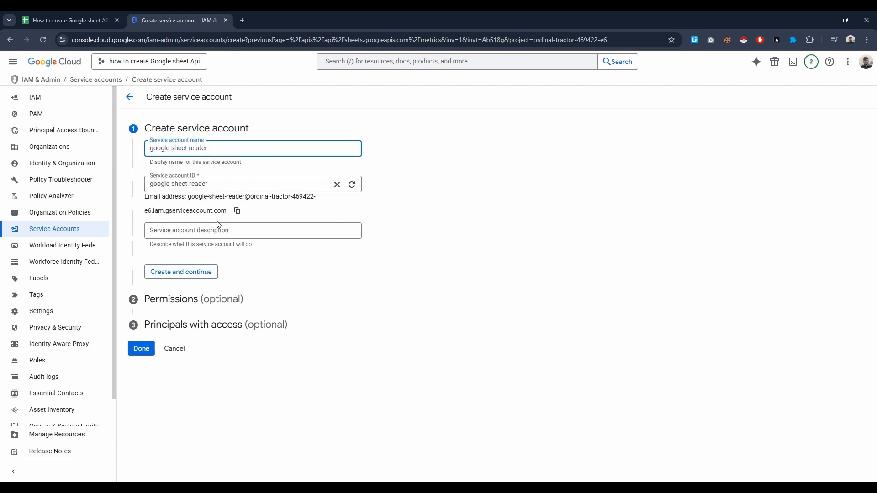
{"action": "mouse_move", "coordinate": [191, 272]}
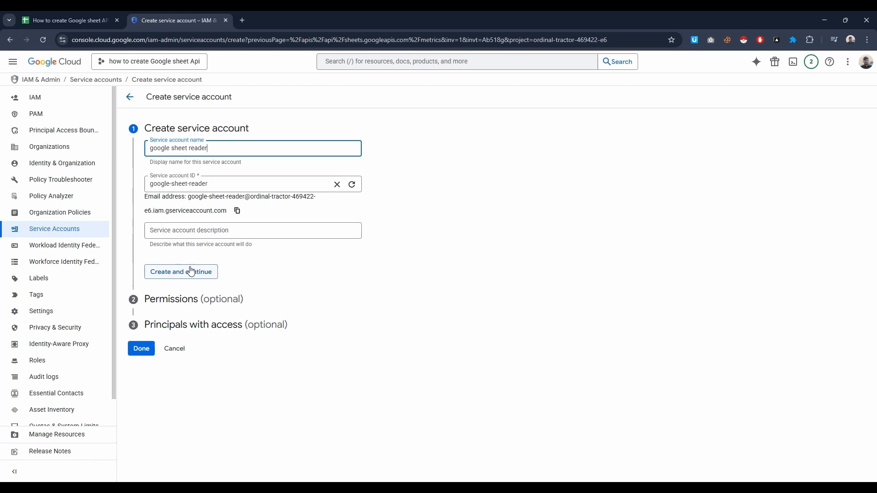
{"action": "left_click", "coordinate": [180, 271]}
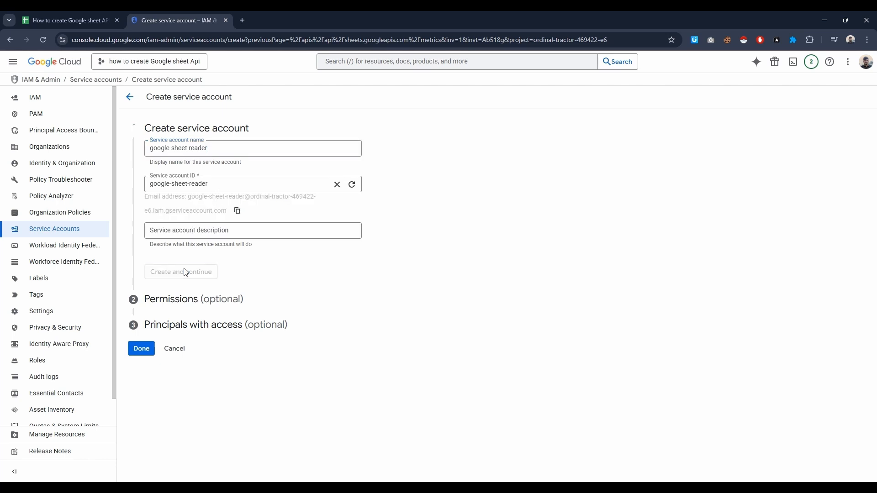
{"action": "left_click", "coordinate": [181, 273]}
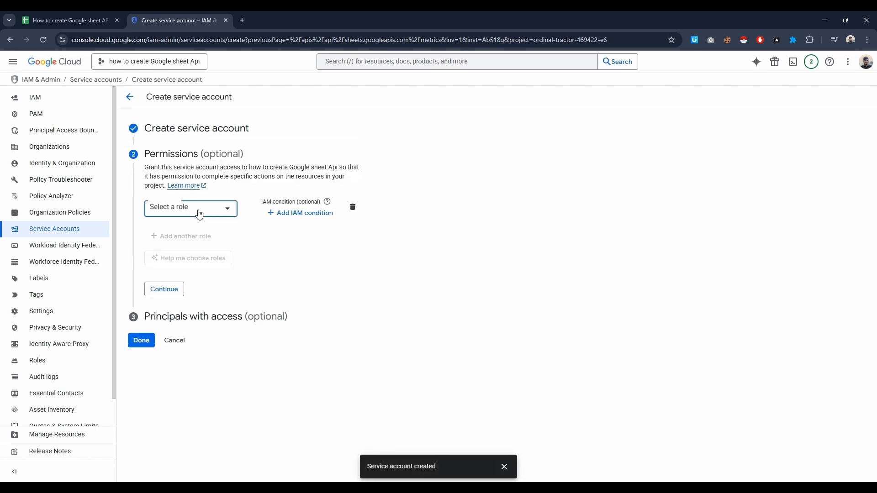
Step: Grant the Editor role to the service account and finish its setup
{"action": "left_click", "coordinate": [190, 208]}
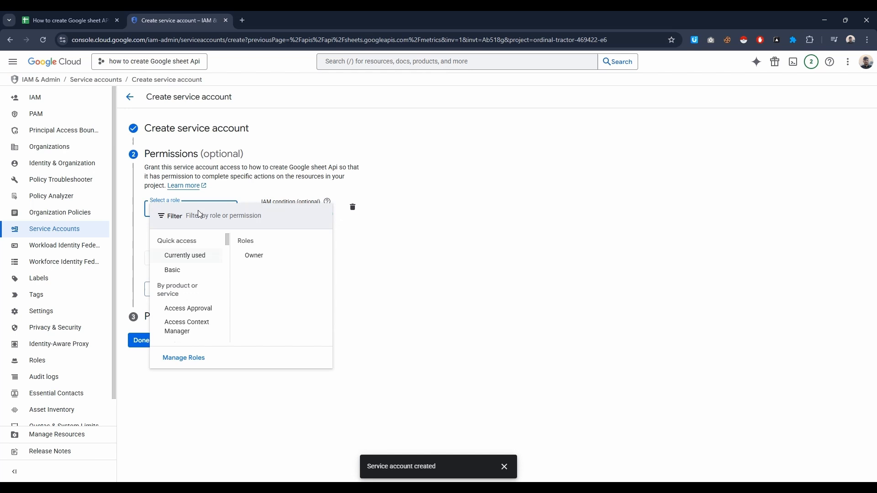
{"action": "type", "text": "edit"}
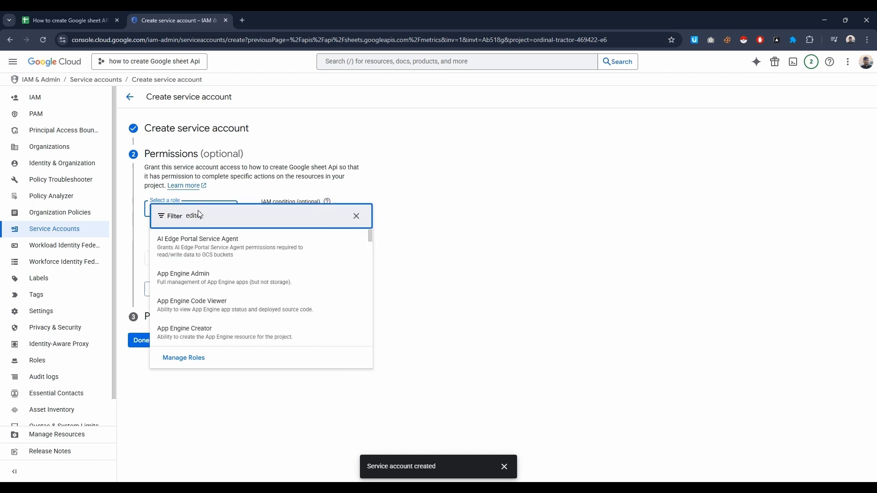
{"action": "type", "text": "o"}
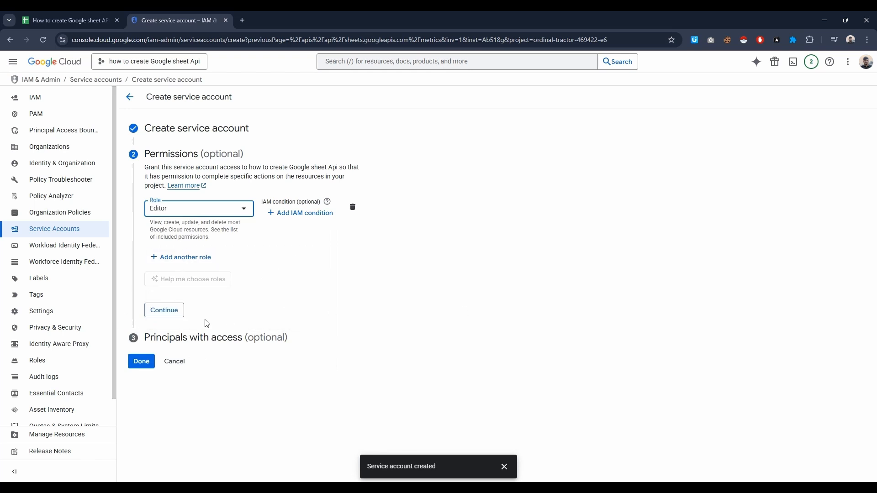
{"action": "left_click", "coordinate": [163, 309]}
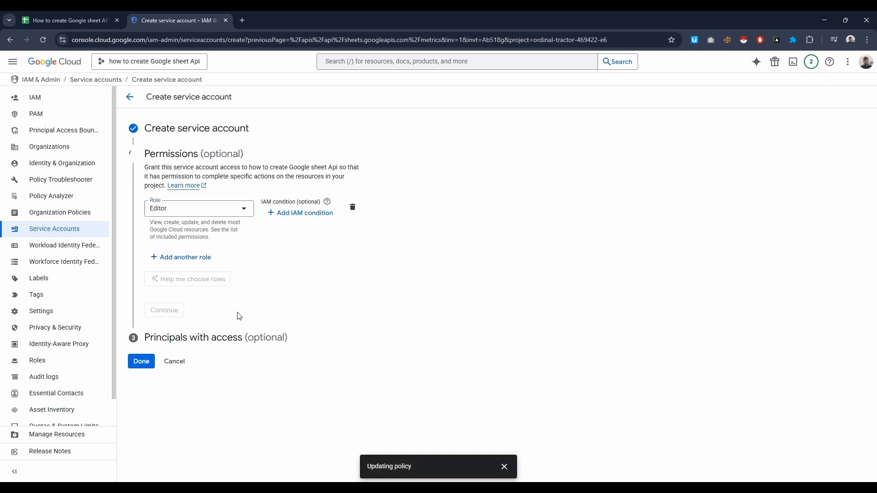
{"action": "left_click", "coordinate": [163, 310]}
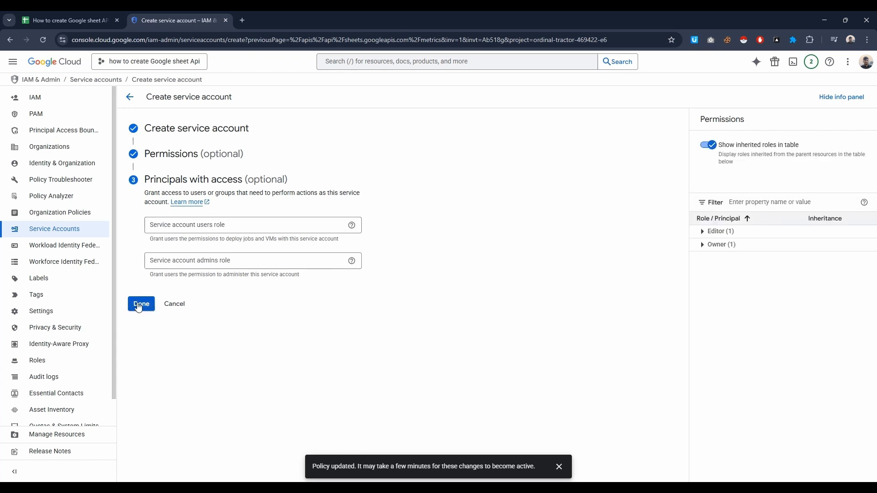
{"action": "left_click", "coordinate": [141, 303]}
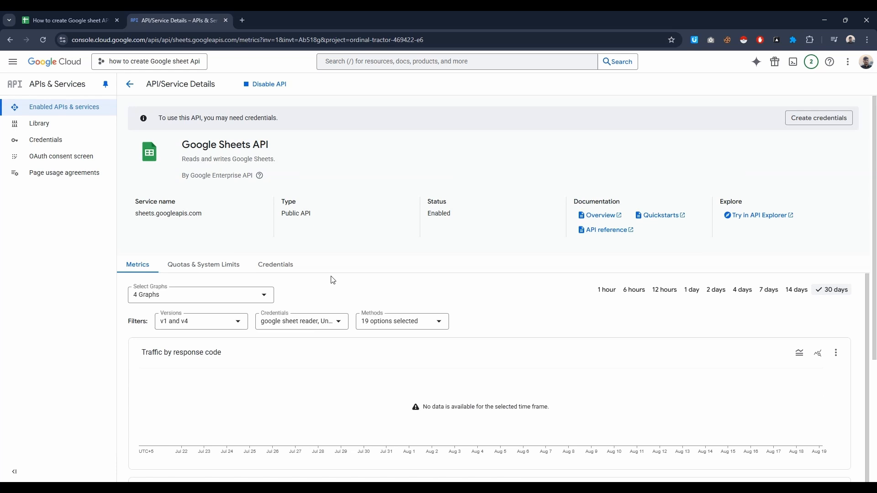
{"action": "mouse_move", "coordinate": [307, 276]}
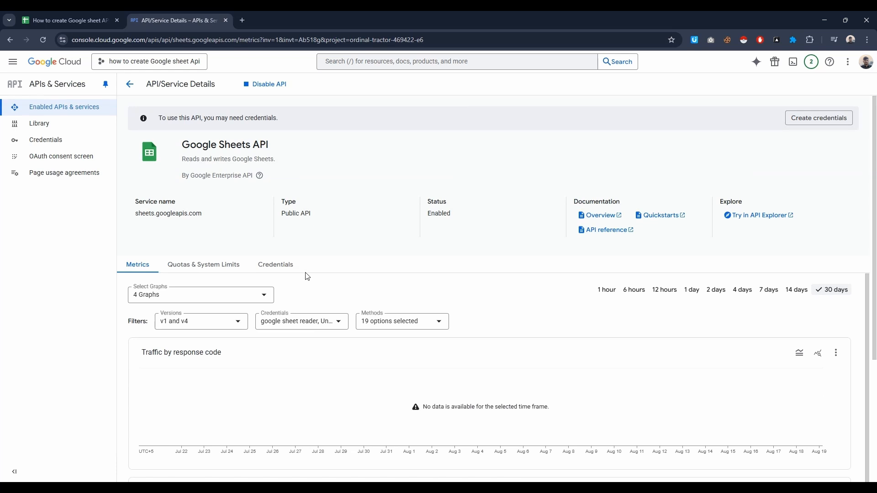
{"action": "mouse_move", "coordinate": [275, 265]}
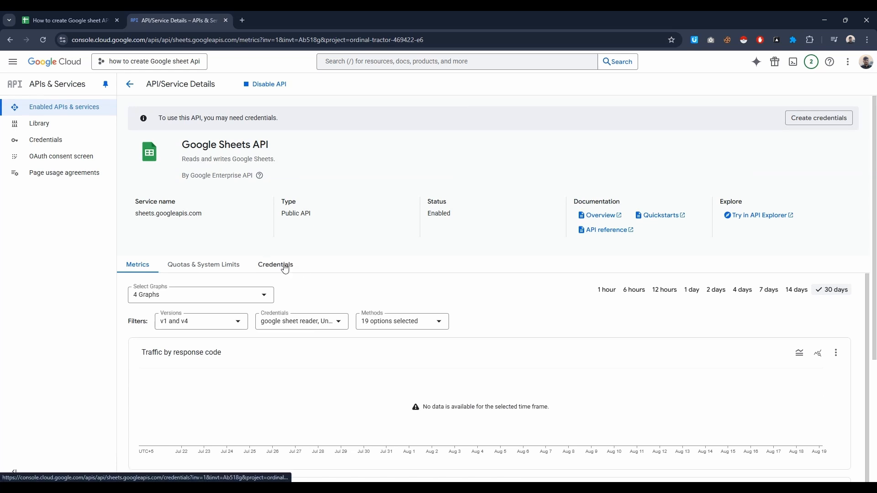
Step: From the Sheets API Credentials tab, open the google sheet reader account's Keys tab
{"action": "left_click", "coordinate": [275, 265]}
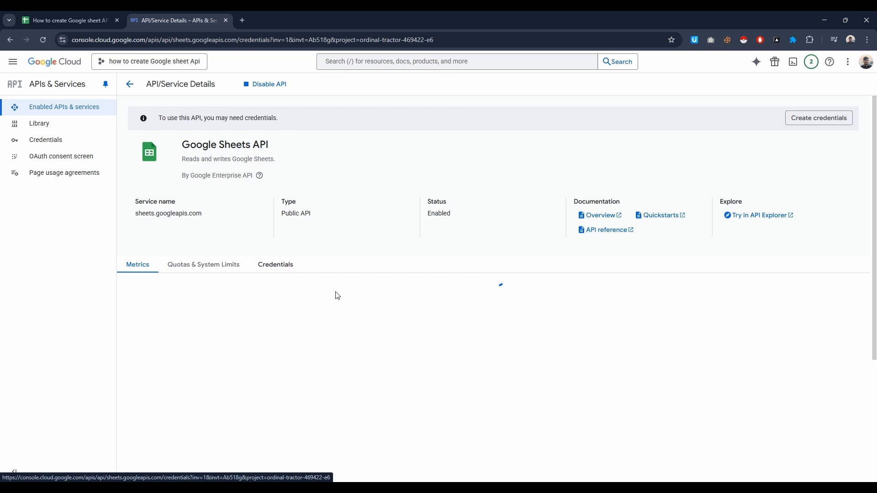
{"action": "left_click", "coordinate": [275, 264]}
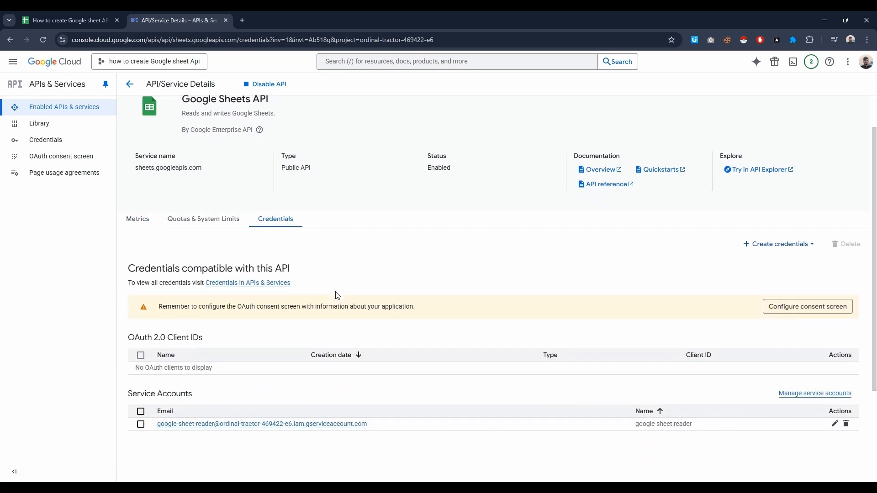
{"action": "scroll", "scroll_direction": "up", "scroll_amount": 3}
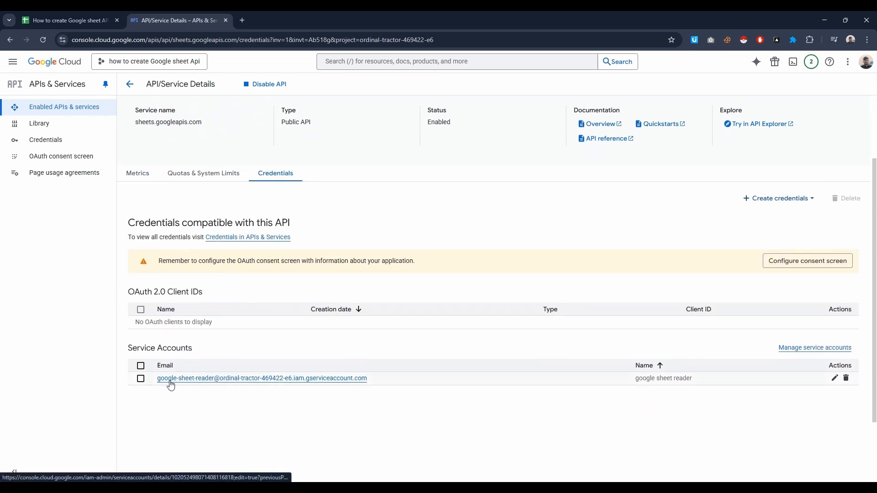
{"action": "mouse_move", "coordinate": [156, 384]}
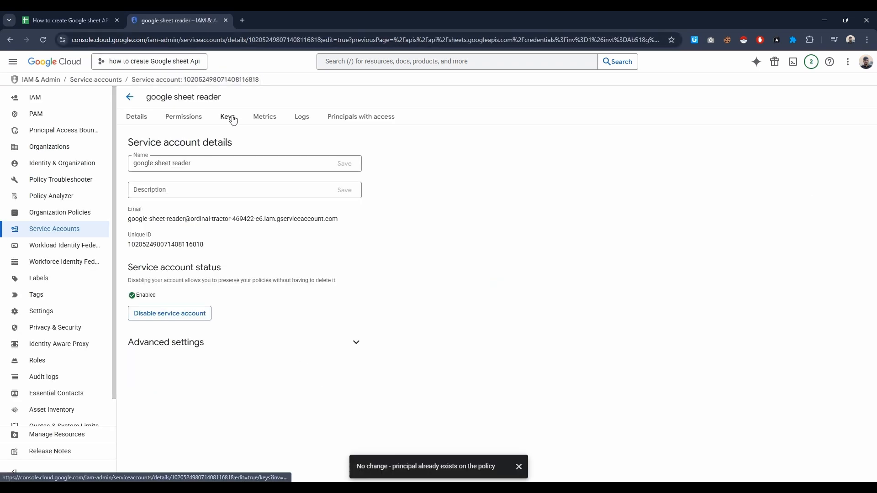
{"action": "left_click", "coordinate": [228, 116]}
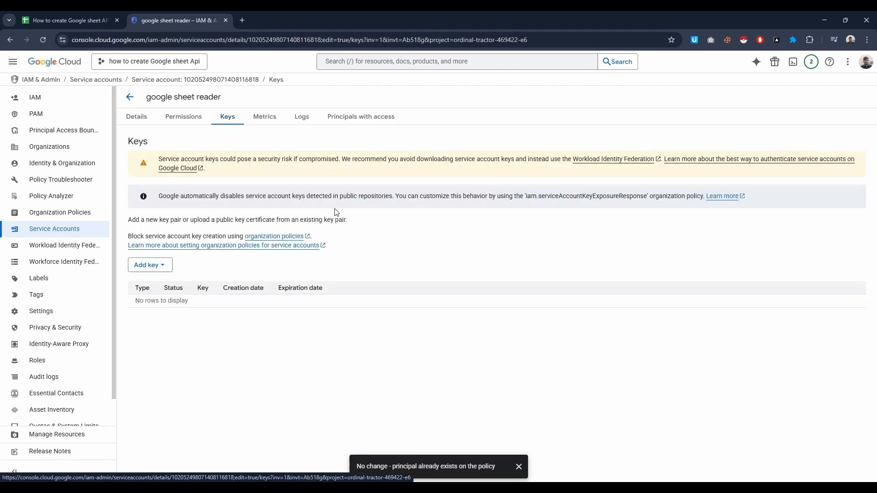
Step: Add a new JSON key, confirm it downloaded, and dismiss the key-saved notice
{"action": "left_click", "coordinate": [147, 265]}
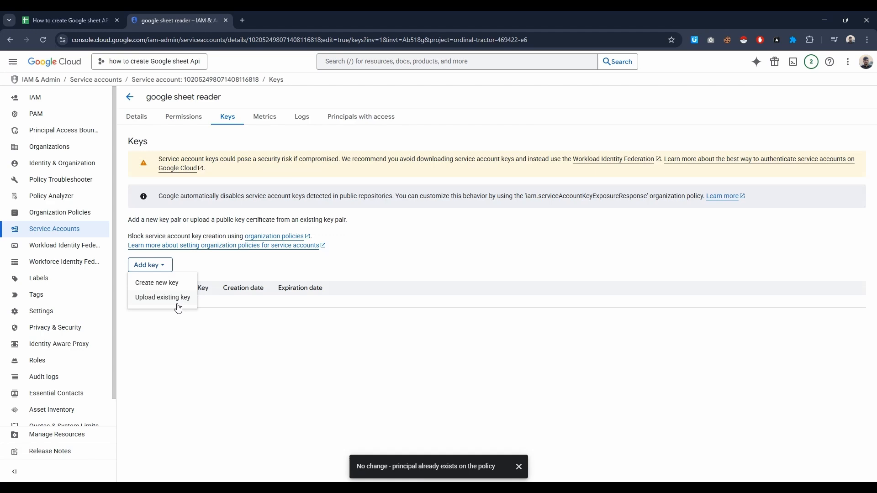
{"action": "left_click", "coordinate": [156, 282]}
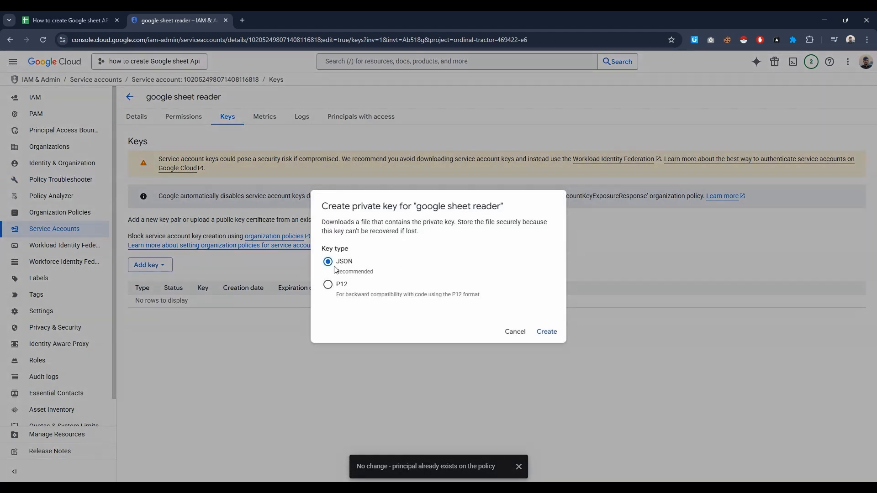
{"action": "left_click", "coordinate": [547, 332]}
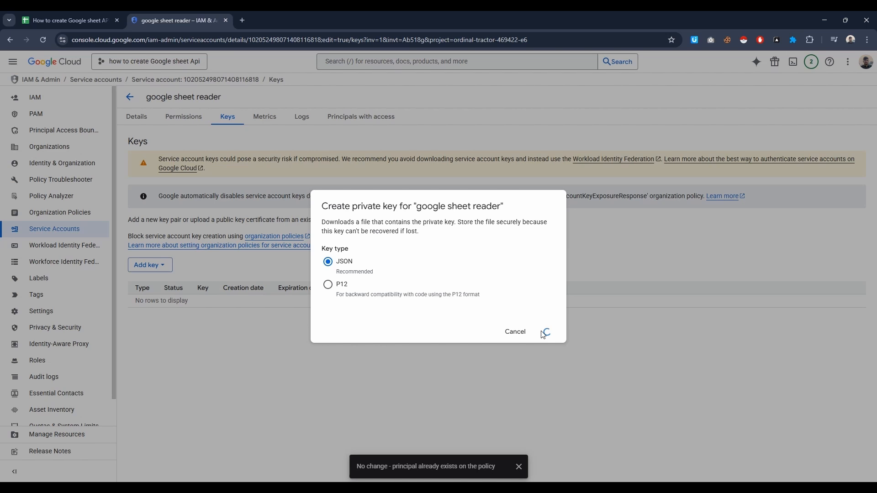
{"action": "left_click", "coordinate": [543, 331]}
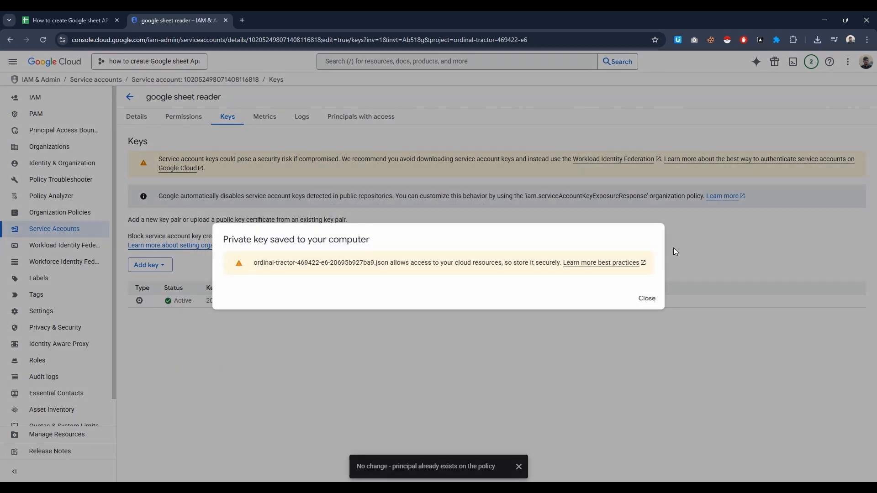
{"action": "left_click", "coordinate": [816, 39]}
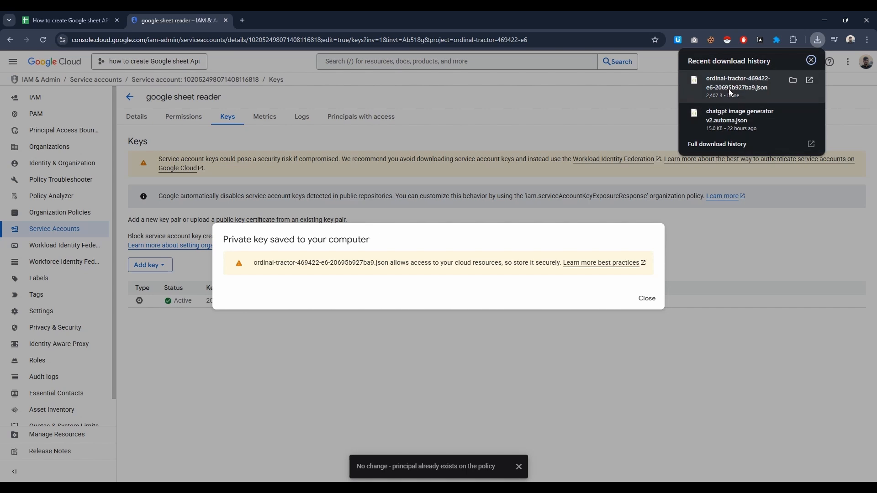
{"action": "mouse_move", "coordinate": [746, 153]}
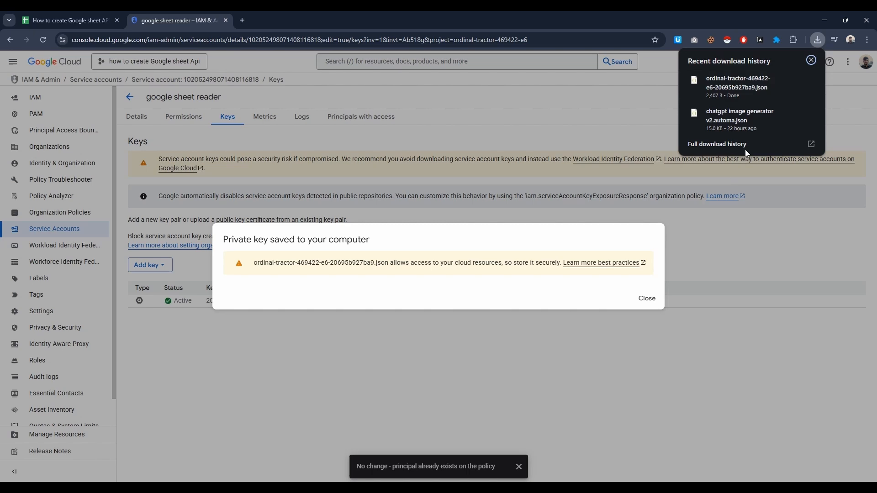
{"action": "mouse_move", "coordinate": [749, 97]}
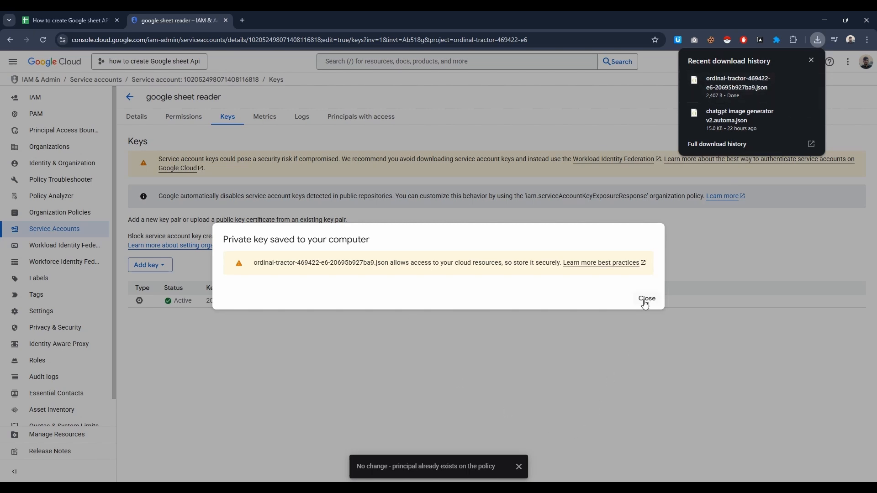
{"action": "left_click", "coordinate": [646, 298]}
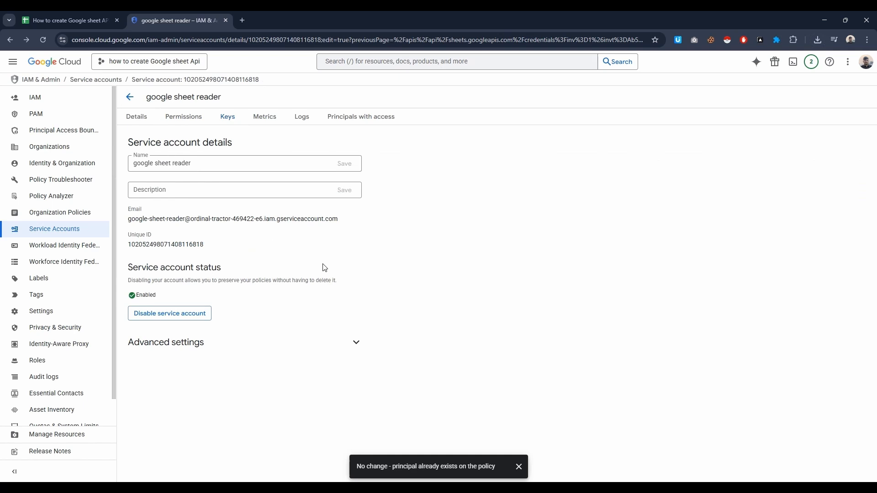
Step: Back on Sheets API credentials, copy the service account email and switch to the spreadsheet tab
{"action": "left_click", "coordinate": [130, 97]}
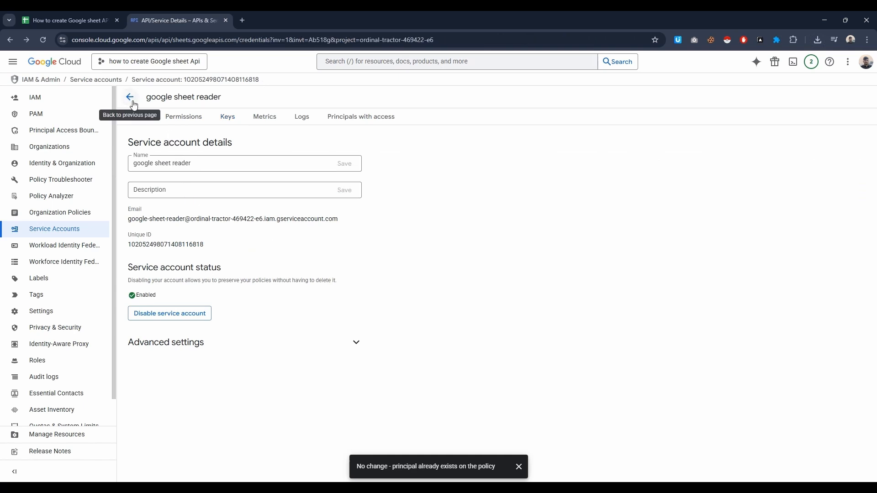
{"action": "left_click", "coordinate": [129, 97]}
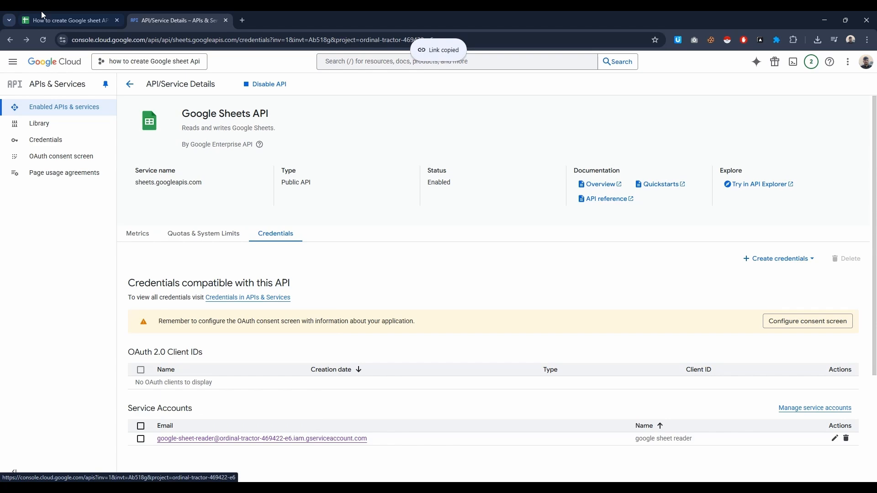
{"action": "left_click", "coordinate": [70, 20]}
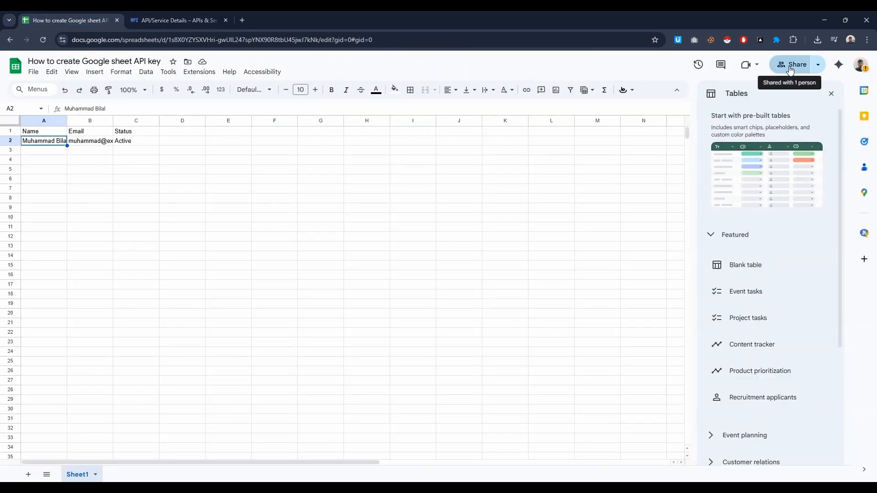
Step: Share the spreadsheet with the google-sheet-api service account as Editor, removing the wrongly pasted link chip
{"action": "left_click", "coordinate": [793, 64]}
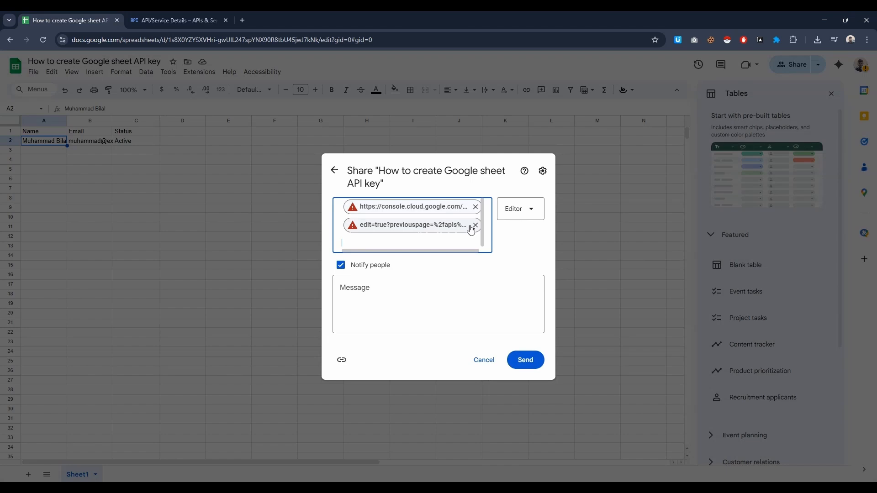
{"action": "left_click", "coordinate": [474, 225]}
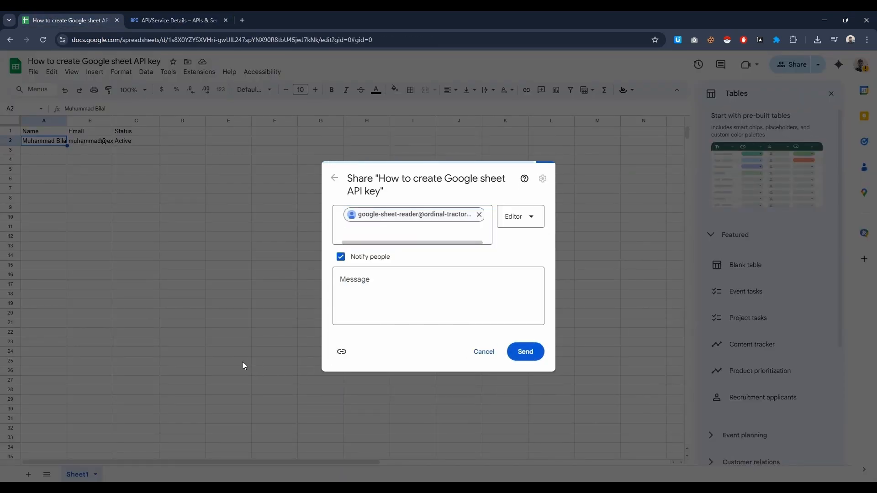
{"action": "left_click", "coordinate": [524, 352]}
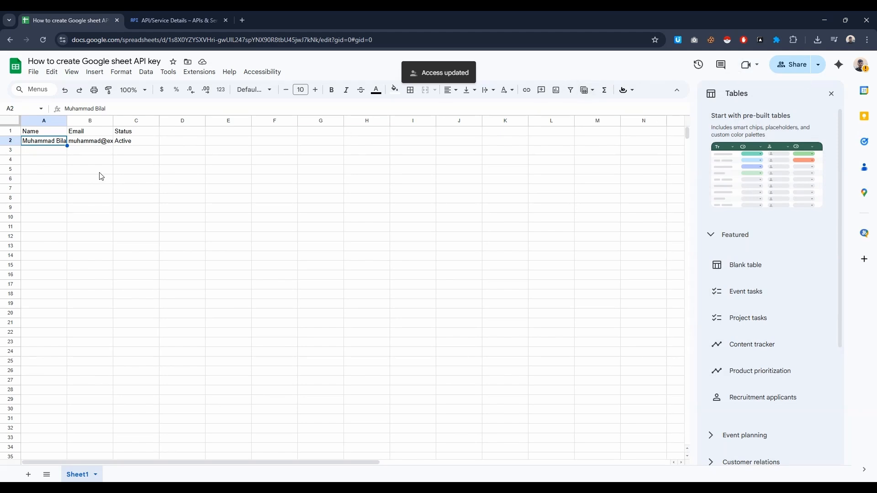
{"action": "left_click", "coordinate": [66, 20]}
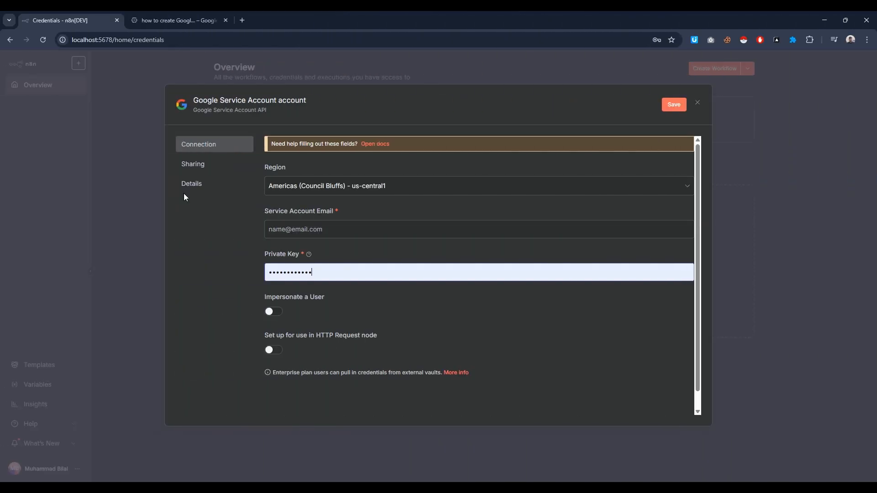
{"action": "mouse_move", "coordinate": [245, 225]}
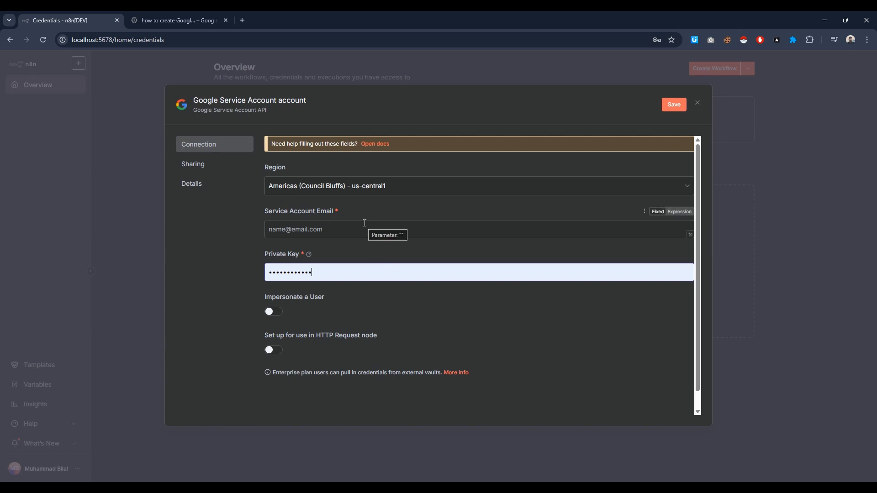
{"action": "mouse_move", "coordinate": [323, 229]}
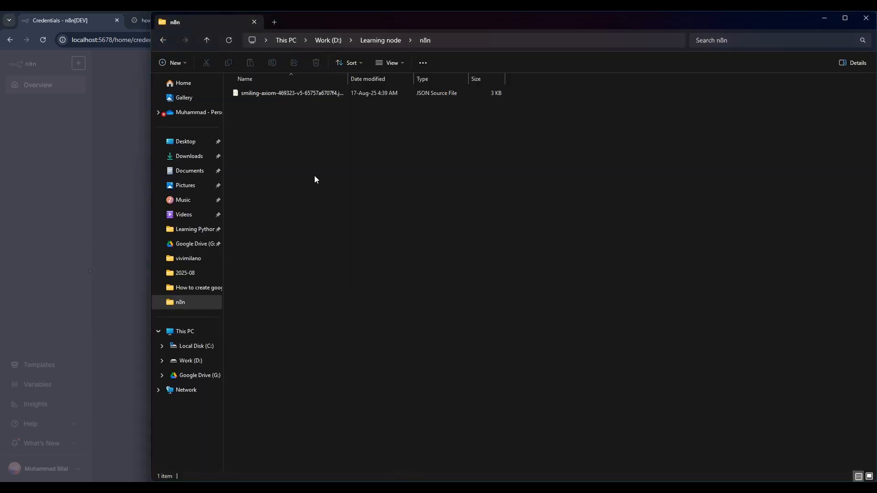
Step: Open the JSON service account key file from the n8n folder in the editor
{"action": "left_click", "coordinate": [290, 93]}
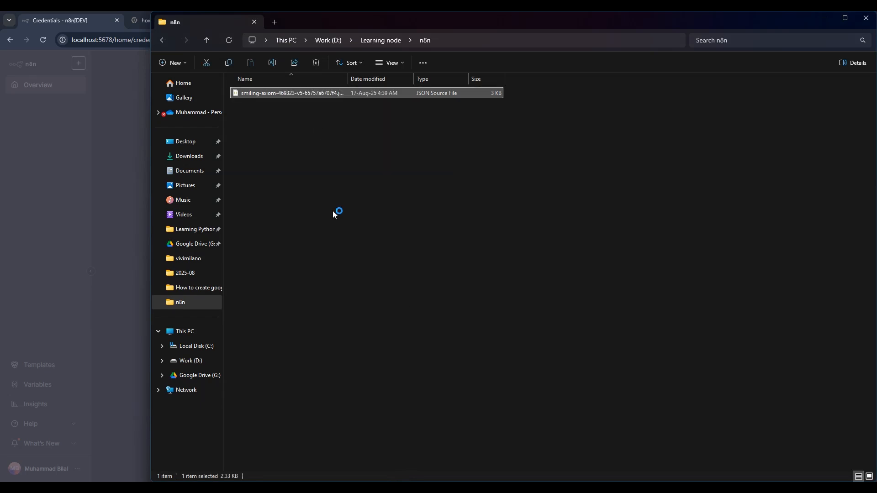
{"action": "double_click", "coordinate": [292, 94]}
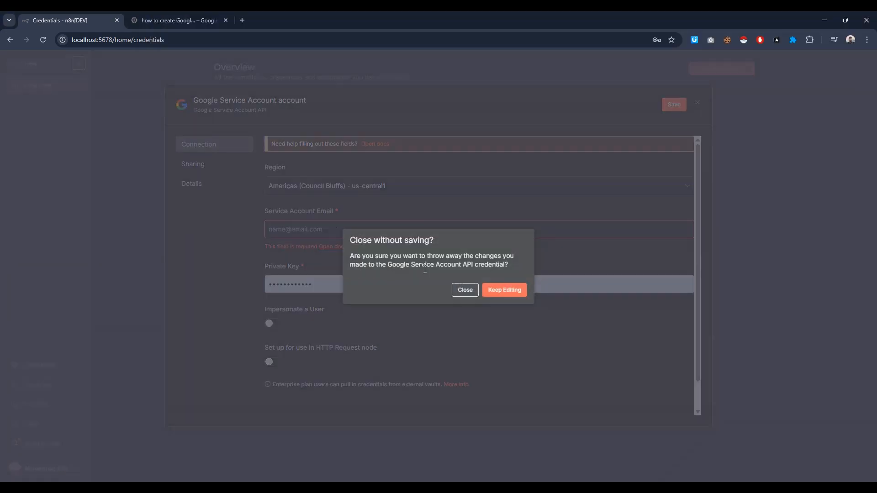
{"action": "left_click", "coordinate": [502, 290]}
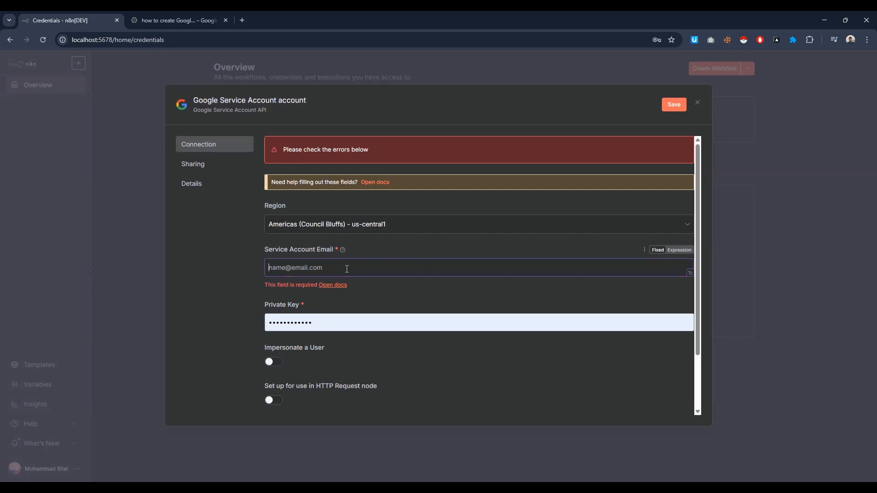
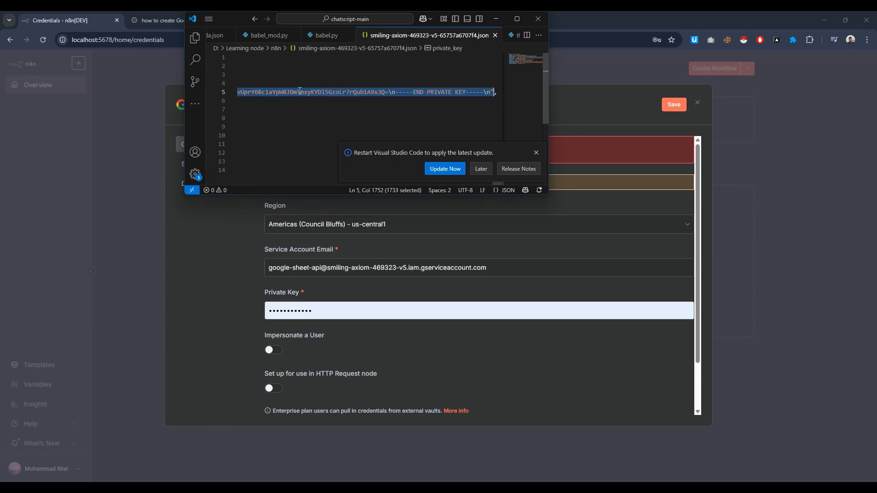
Step: Paste the private_key from the JSON file and save the credential with a successful connection test
{"action": "left_click", "coordinate": [329, 310]}
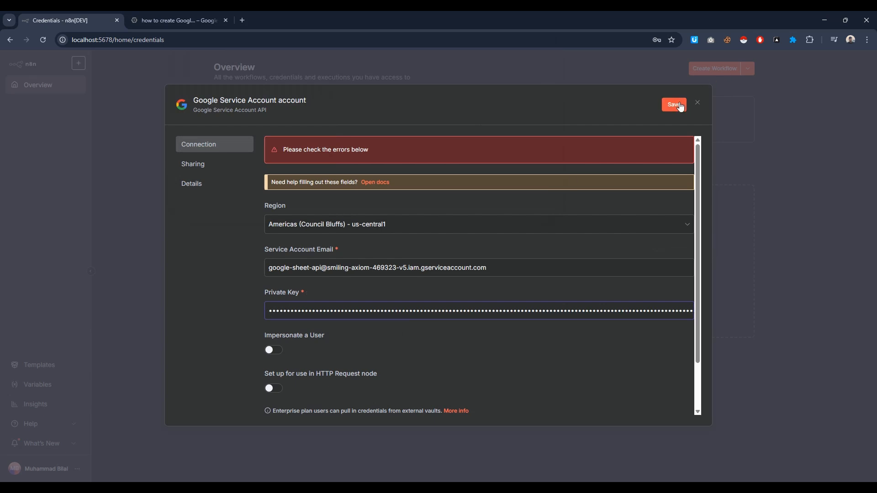
{"action": "left_click", "coordinate": [673, 104]}
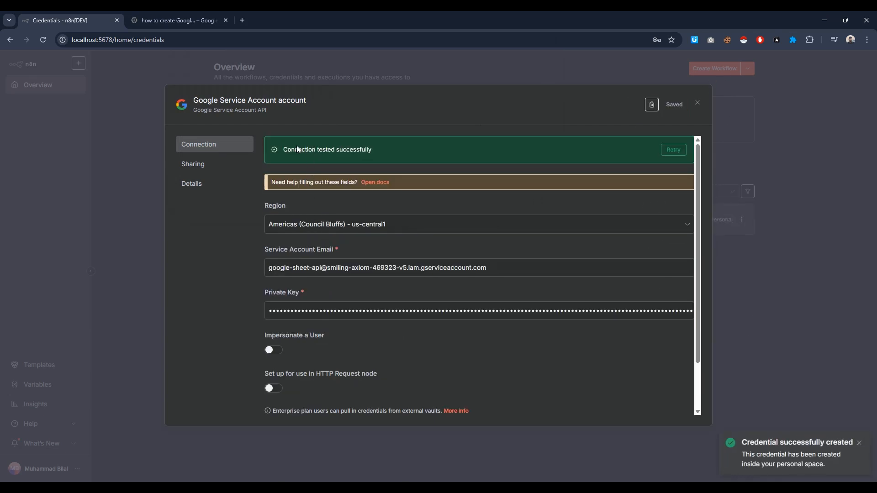